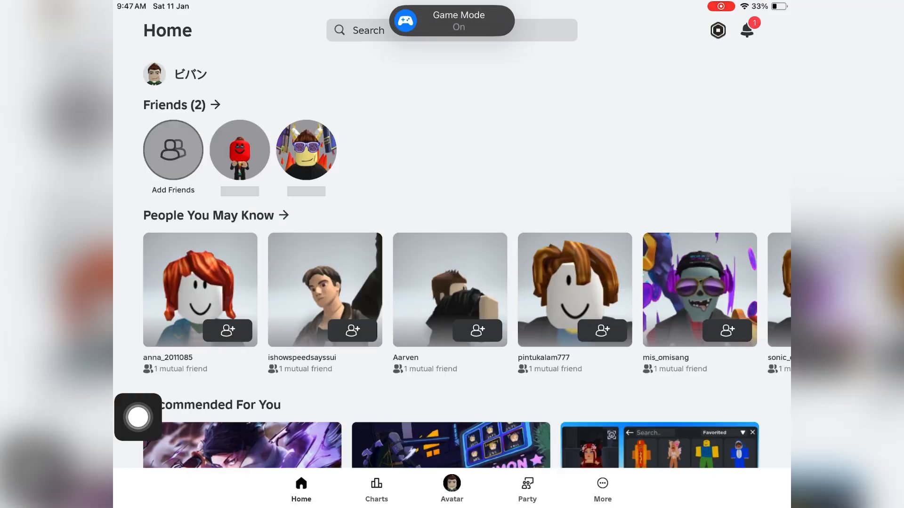
# Step: Open Settings from the More page in Roblox
pyautogui.click(602, 488)
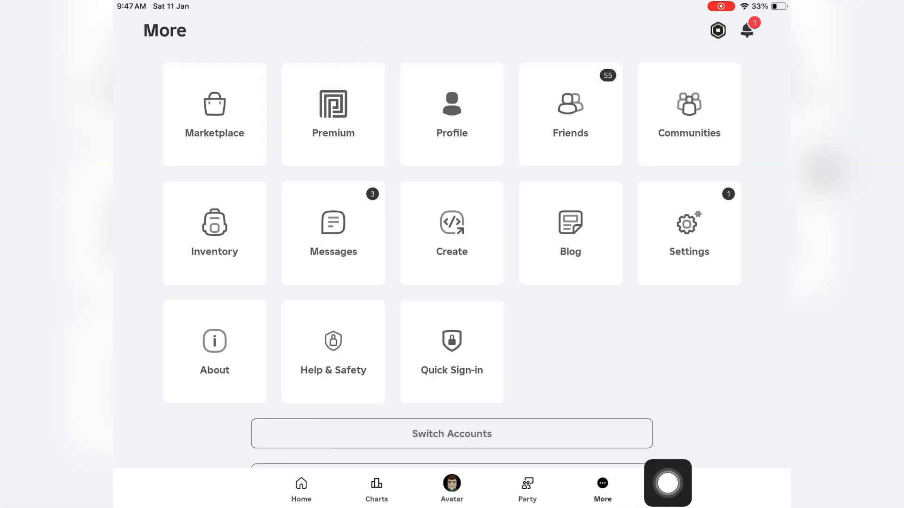
pyautogui.click(688, 233)
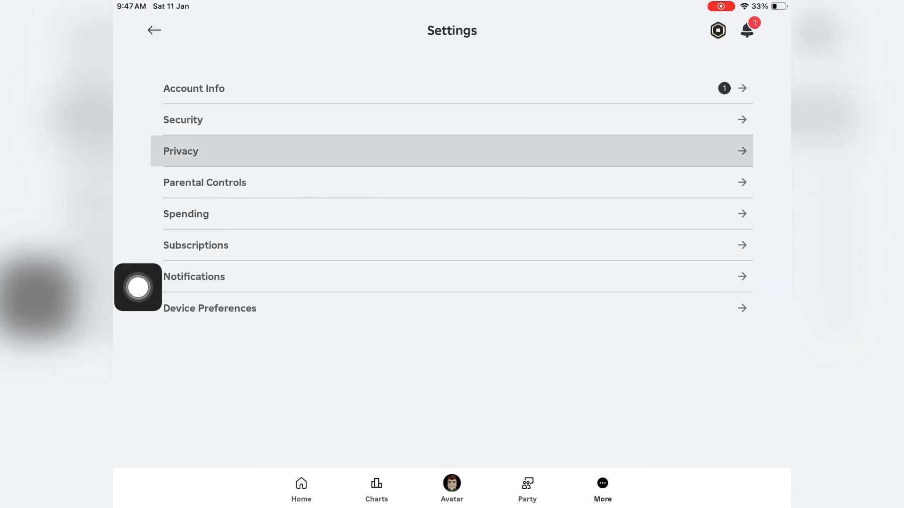
# Step: Check Privacy > Communication for Voice Chat, then view Account Info with no phone number
pyautogui.click(452, 151)
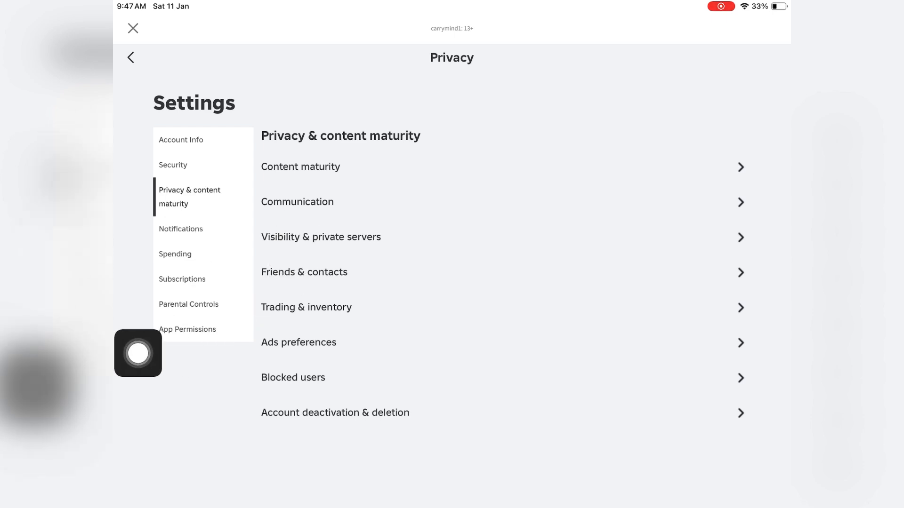
pyautogui.click(298, 202)
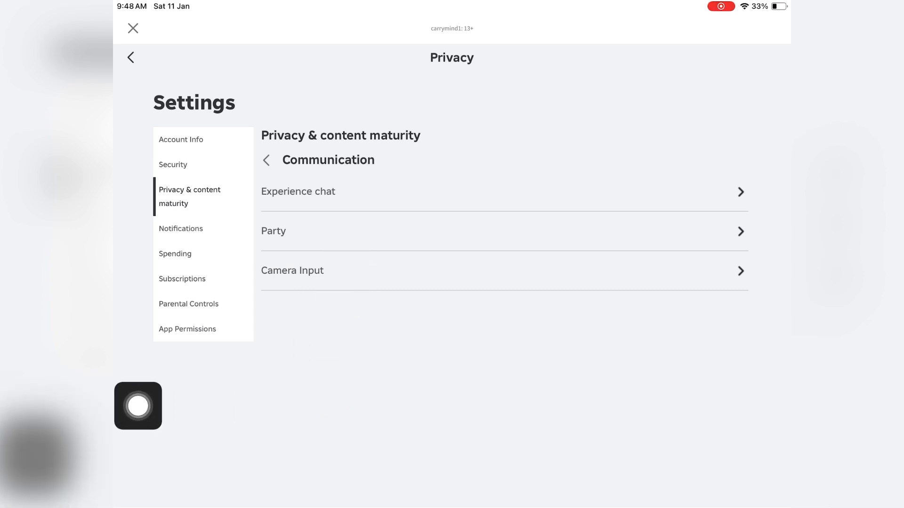
pyautogui.click(181, 139)
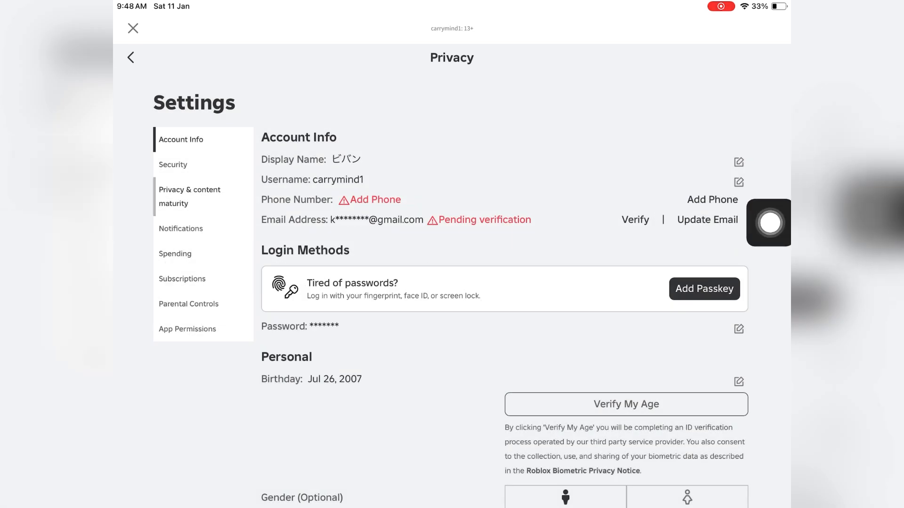
# Step: Start the Add Phone Number form and set the country code to +91
pyautogui.click(375, 199)
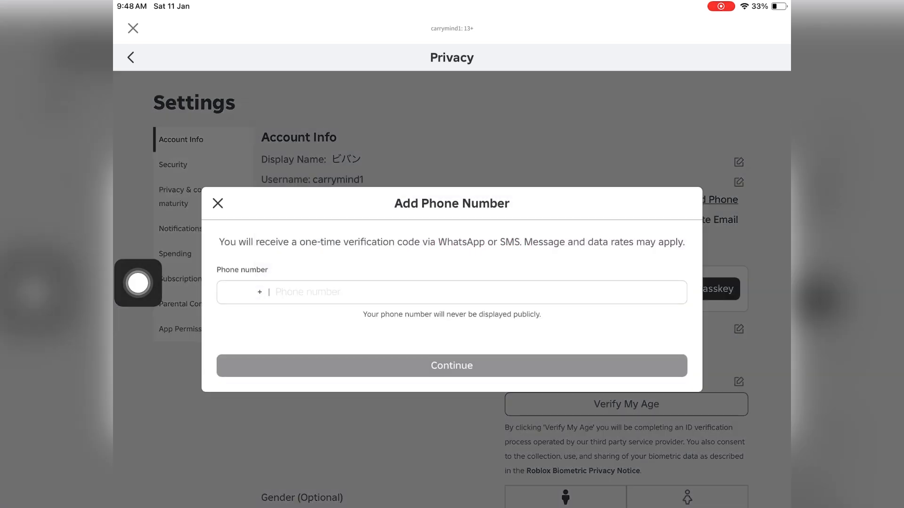
pyautogui.click(259, 292)
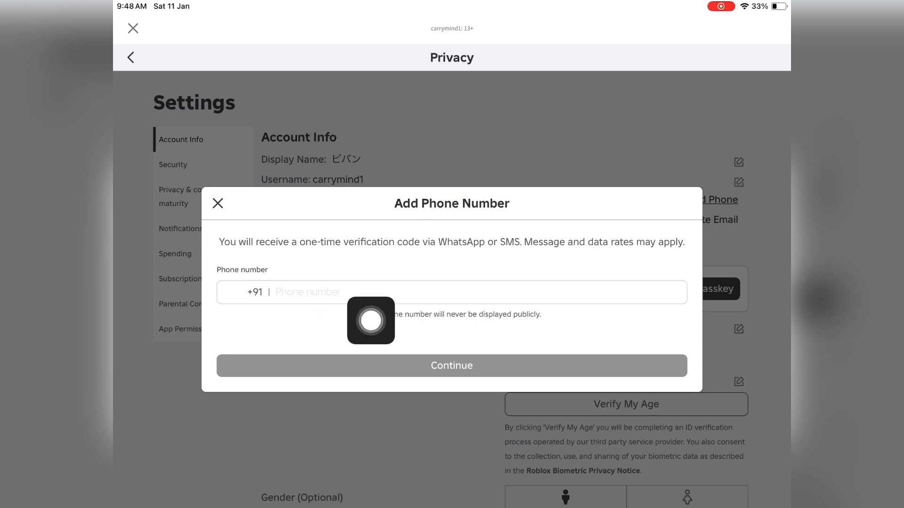
pyautogui.moveTo(138, 316)
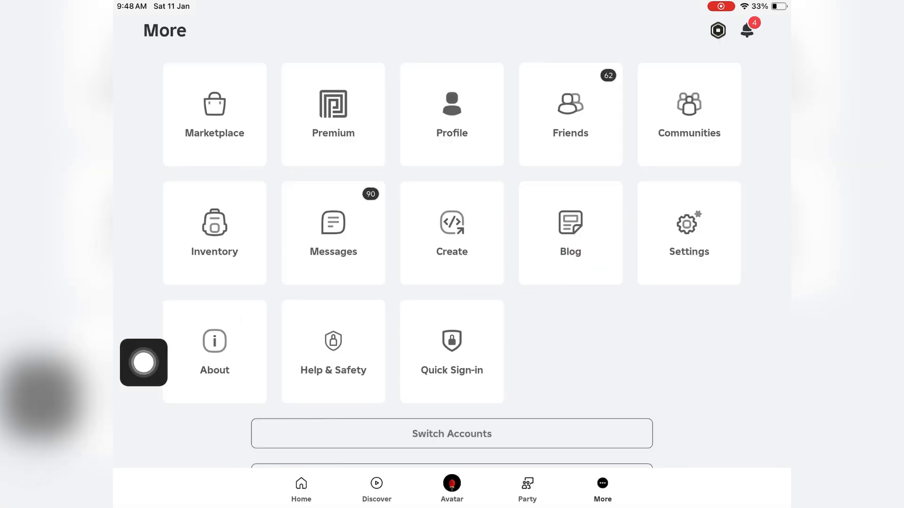
# Step: Open Settings > Privacy > Voice Chat, showing Enable Microphone switched on
pyautogui.click(688, 233)
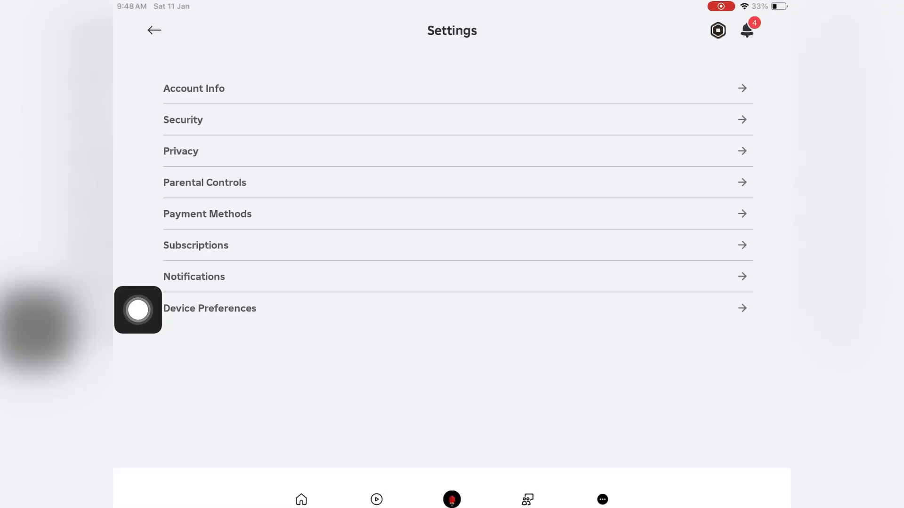
pyautogui.click(451, 151)
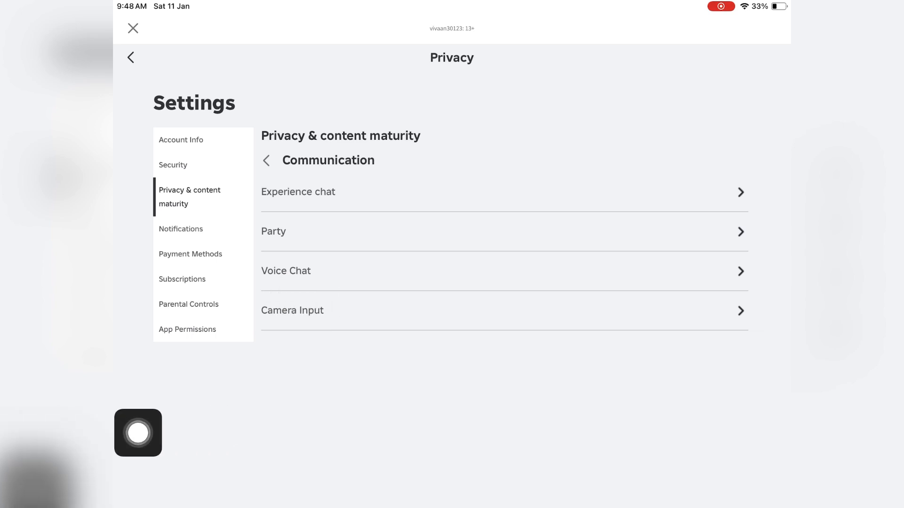
pyautogui.click(285, 271)
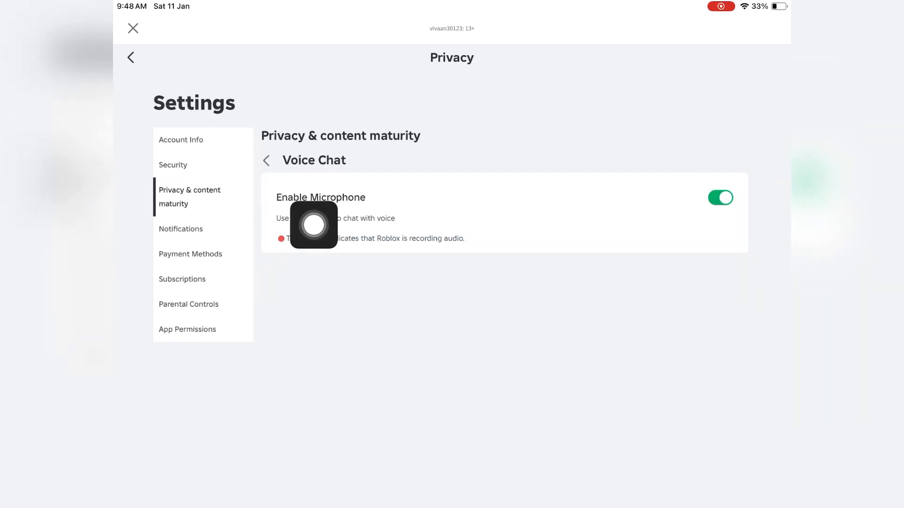